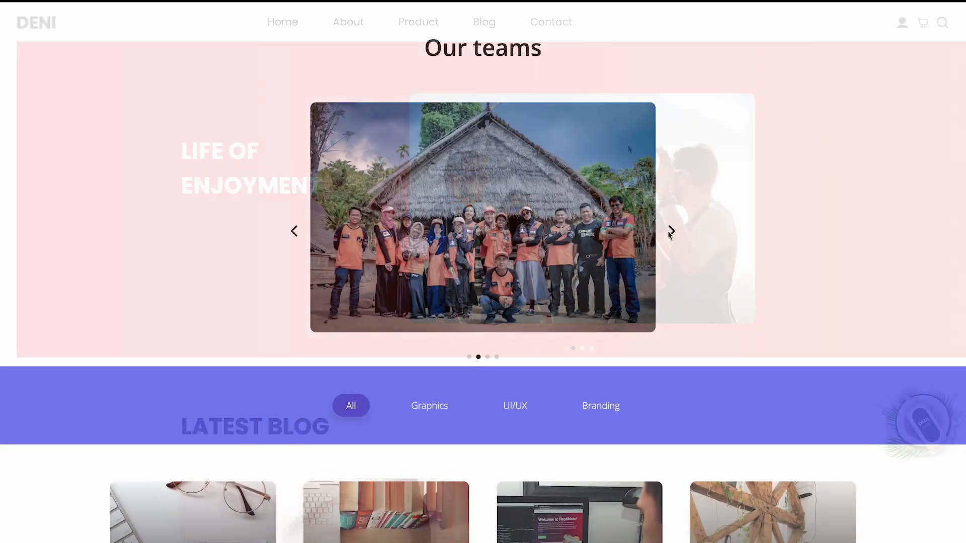
- Go from the team photo slider demo to the Common Ninja homepage
{"action": "left_click", "coordinate": [674, 229]}
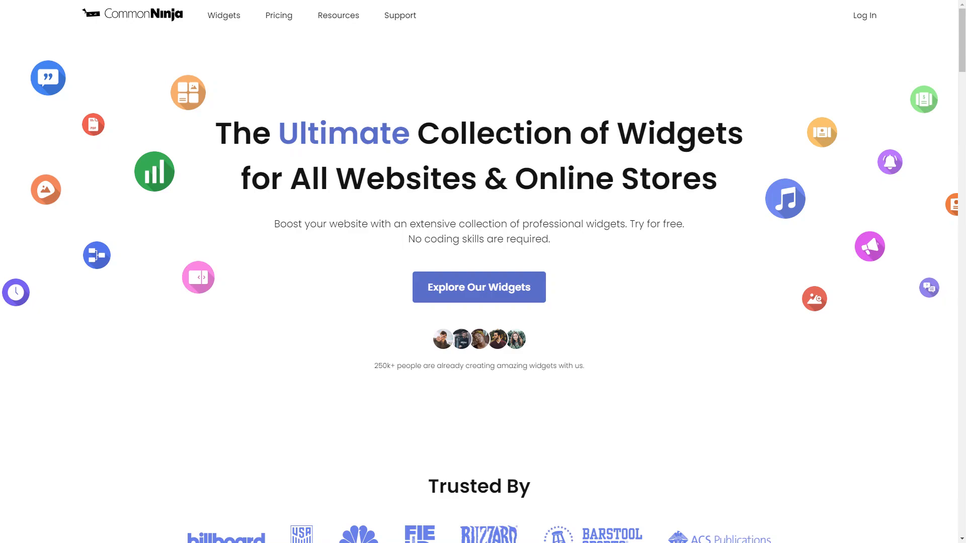
- Explore the full widget catalog and reach the Image Carousel widget
{"action": "left_click", "coordinate": [479, 287]}
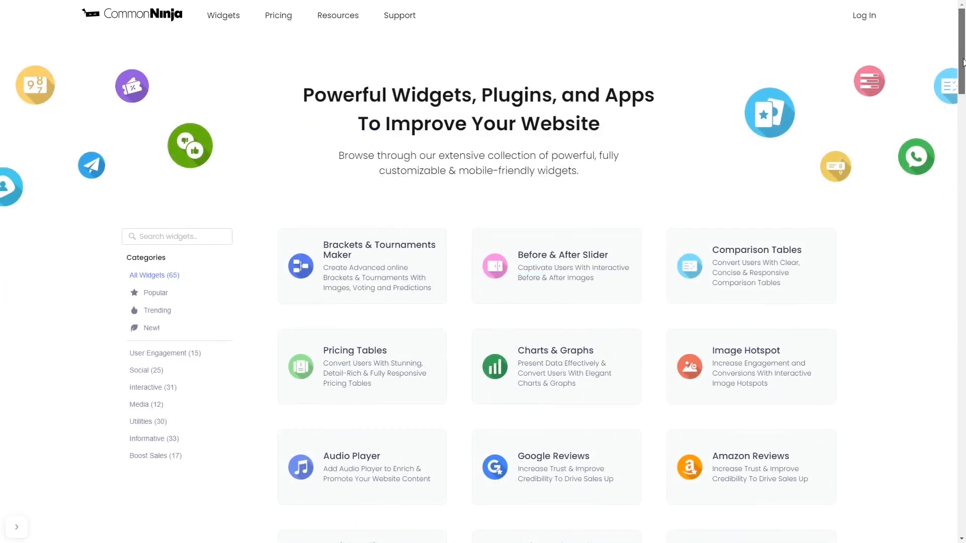
{"action": "scroll", "scroll_direction": "down", "scroll_amount": 3}
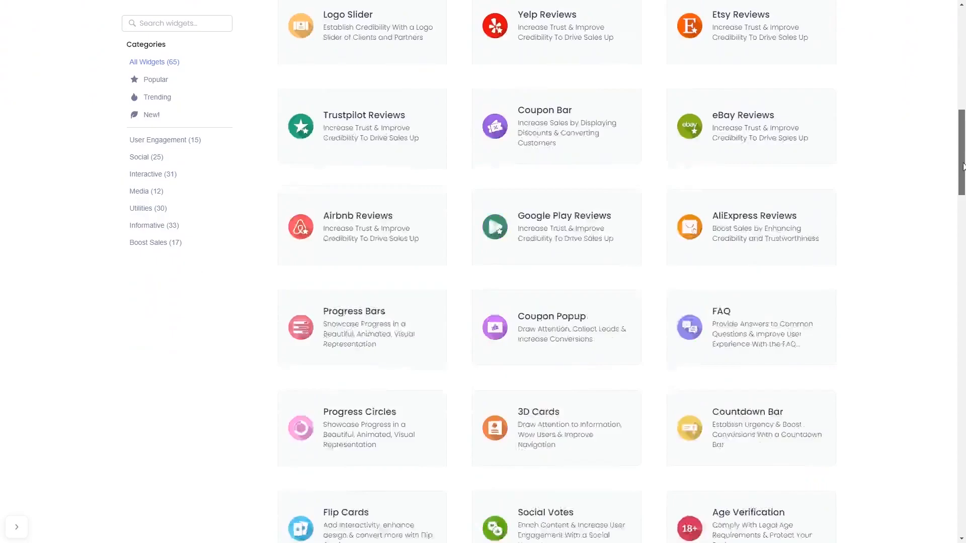
{"action": "scroll", "scroll_direction": "down", "scroll_amount": 3}
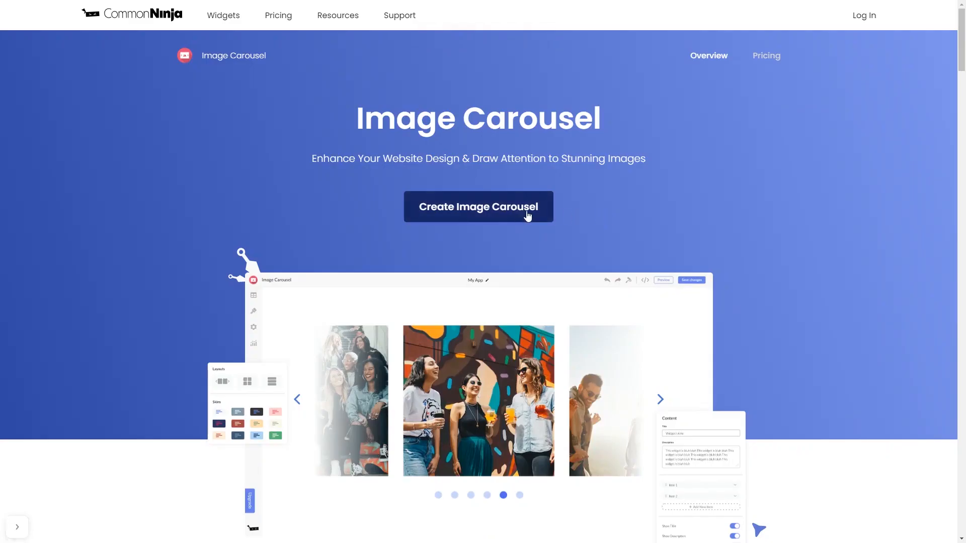
- Create a new Image Carousel, opening 'My Carousel' with three default items in the editor
{"action": "left_click", "coordinate": [479, 206]}
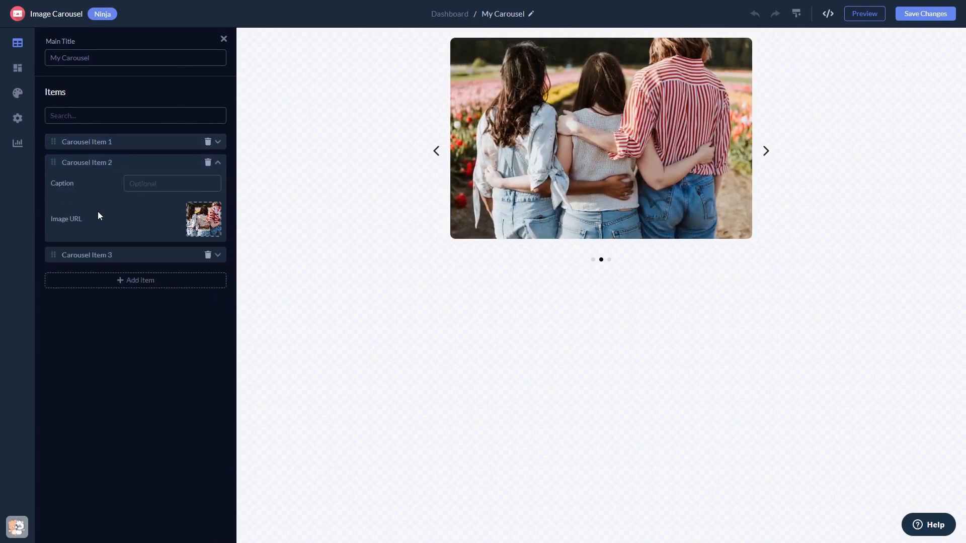
- Choose the vertical-dots layout after trying the neighbouring-slides one, then review behaviour settings
{"action": "left_click", "coordinate": [17, 67]}
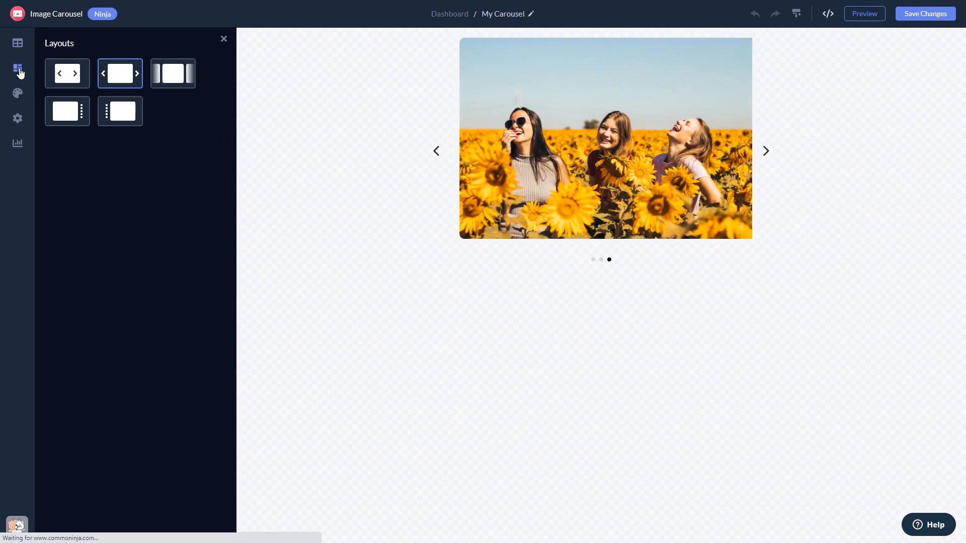
{"action": "left_click", "coordinate": [173, 73]}
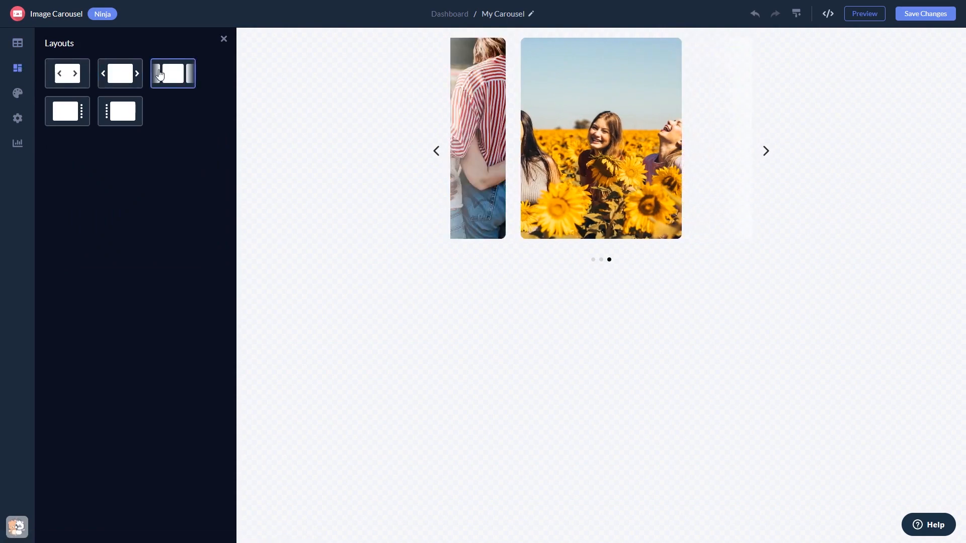
{"action": "left_click", "coordinate": [120, 110]}
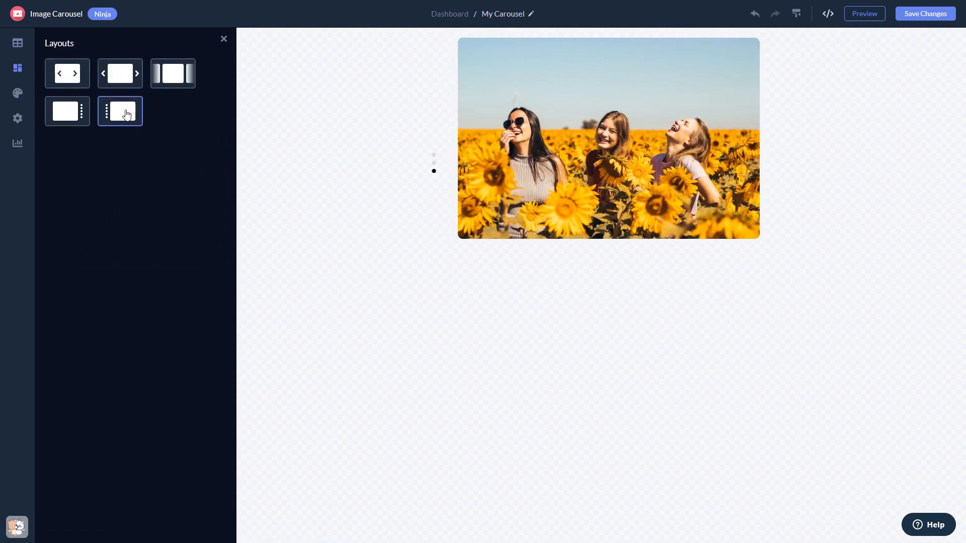
{"action": "left_click", "coordinate": [17, 92]}
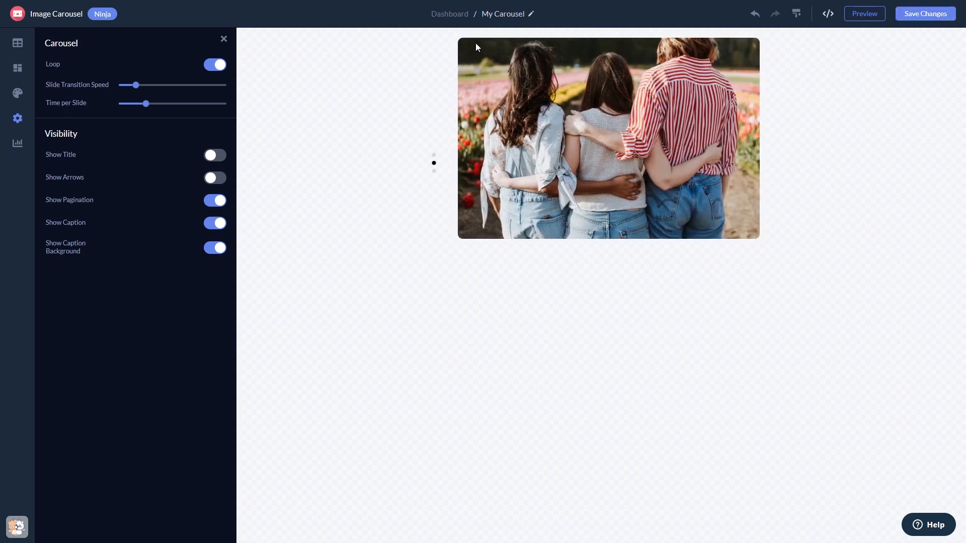
{"action": "mouse_move", "coordinate": [454, 18]}
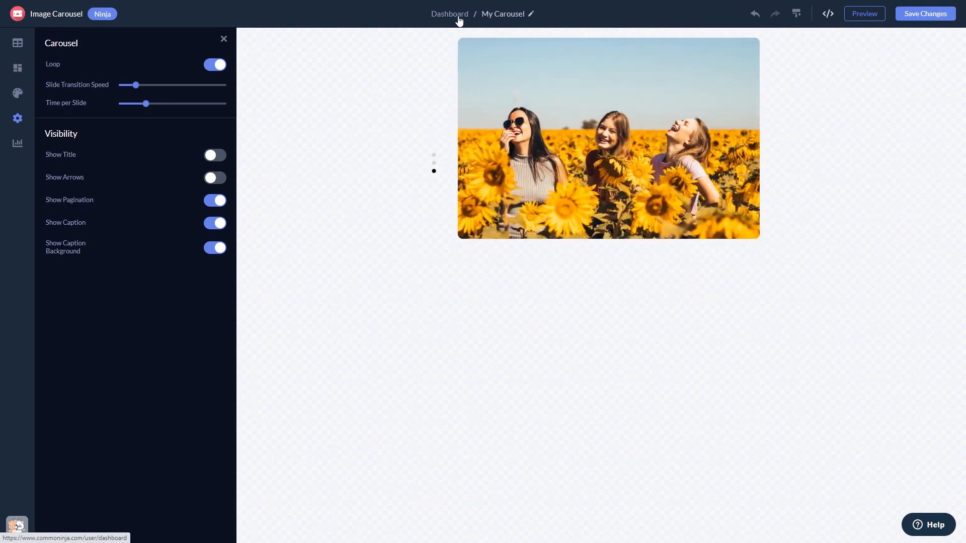
- Go back to the project dashboard listing the saved carousel widget
{"action": "left_click", "coordinate": [449, 14]}
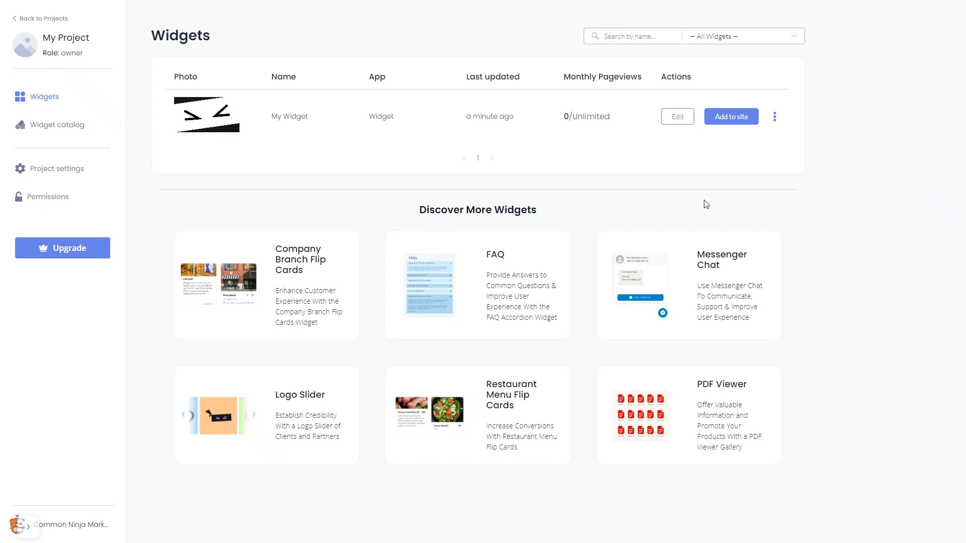
{"action": "mouse_move", "coordinate": [727, 159]}
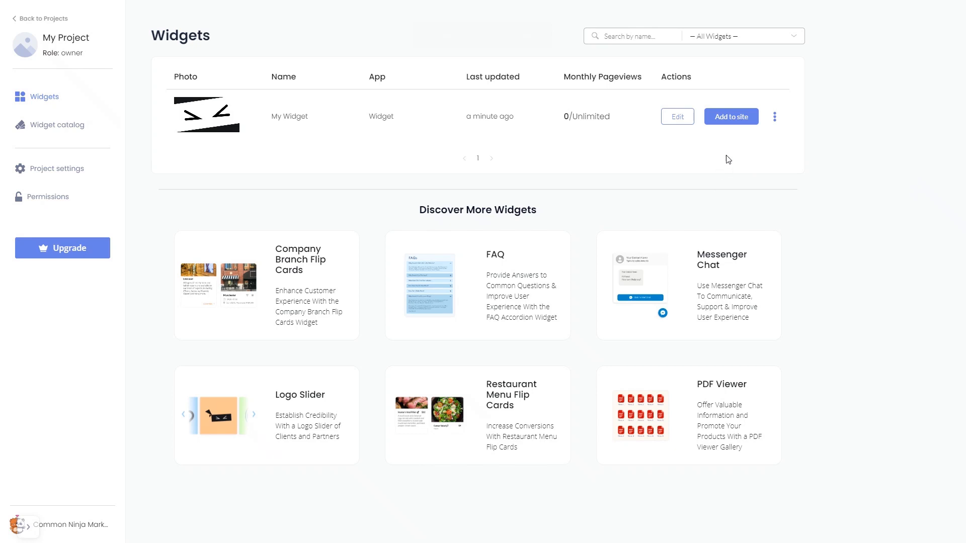
{"action": "mouse_move", "coordinate": [736, 121]}
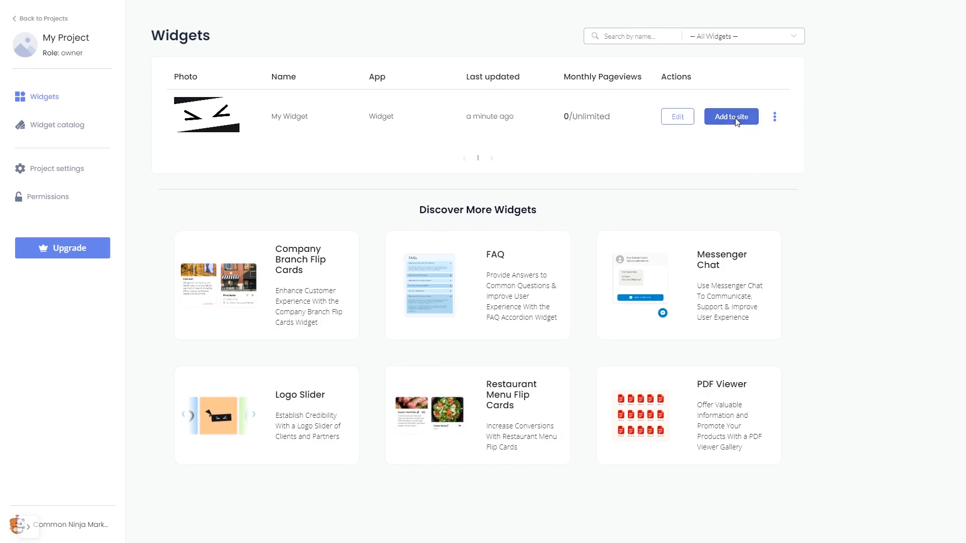
- Copy the carousel's installation code from Add to site and dismiss the code window
{"action": "left_click", "coordinate": [730, 117]}
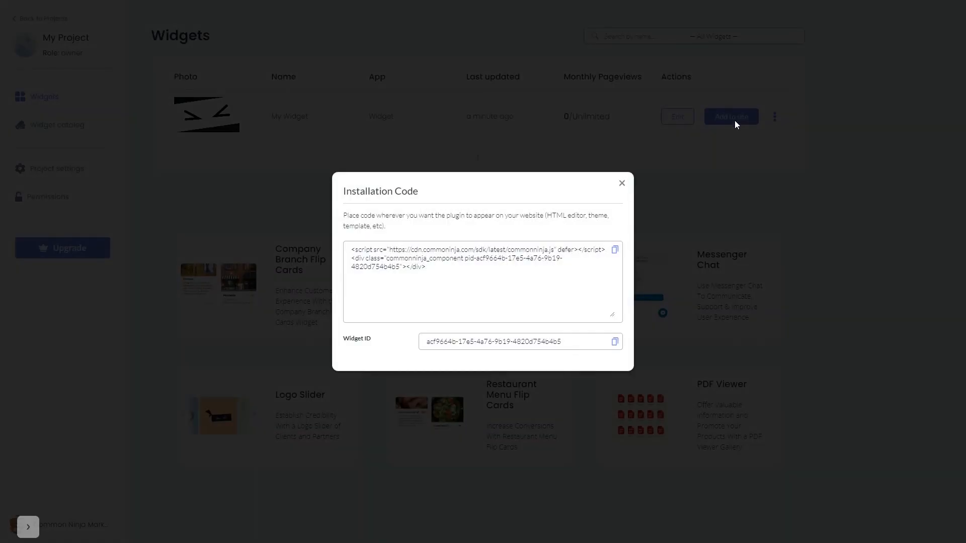
{"action": "mouse_move", "coordinate": [614, 250]}
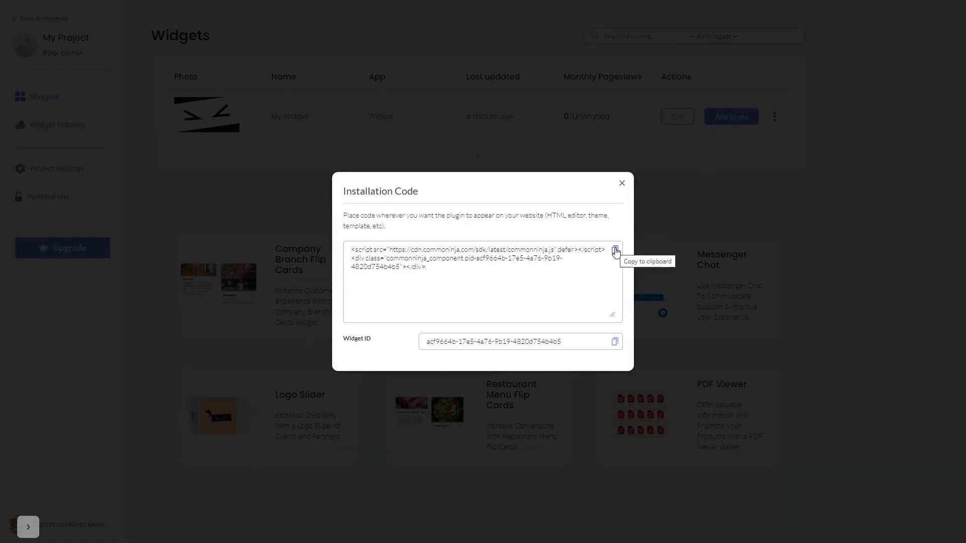
{"action": "left_click", "coordinate": [614, 251]}
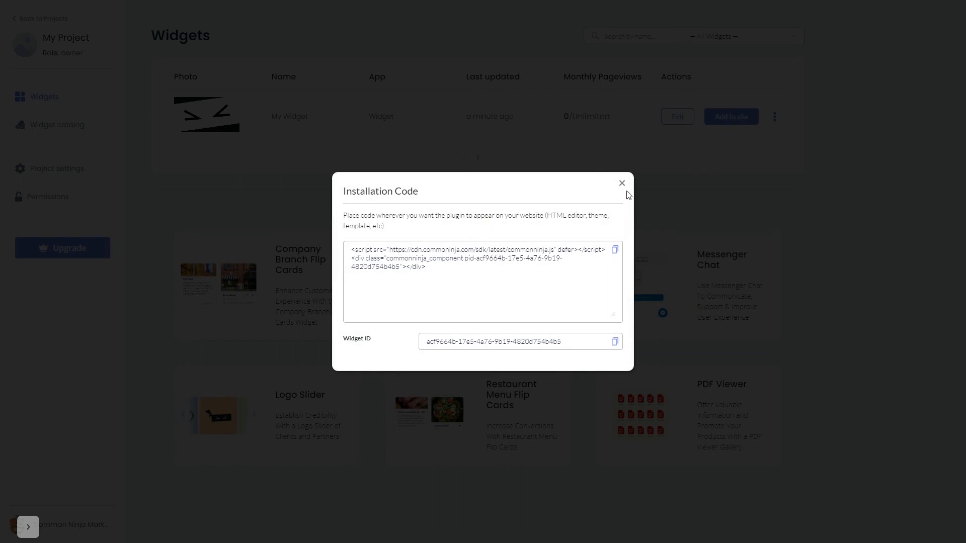
{"action": "left_click", "coordinate": [622, 182]}
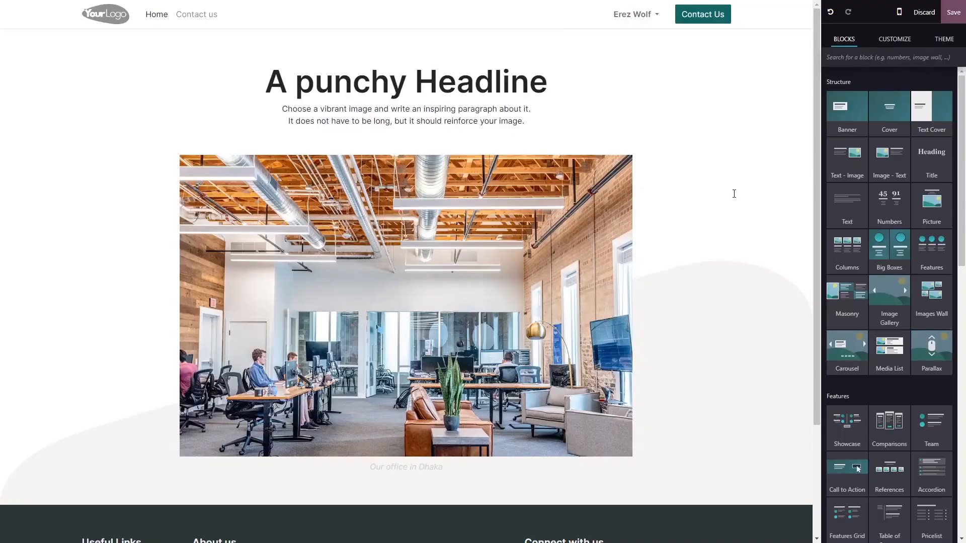
{"action": "mouse_move", "coordinate": [736, 191]}
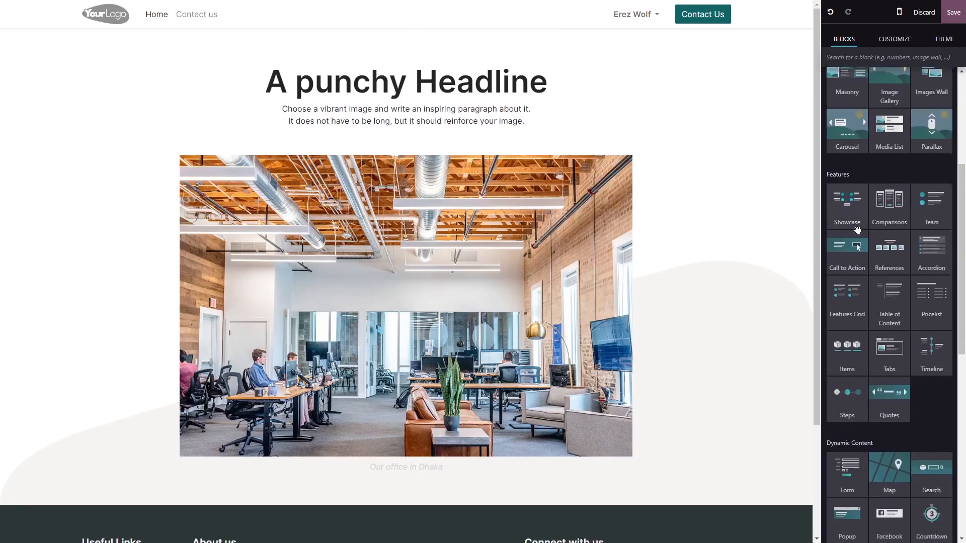
- Scroll the Blocks panel to Dynamic Content to place an Embed Code block on the page
{"action": "scroll", "scroll_direction": "down", "scroll_amount": 3}
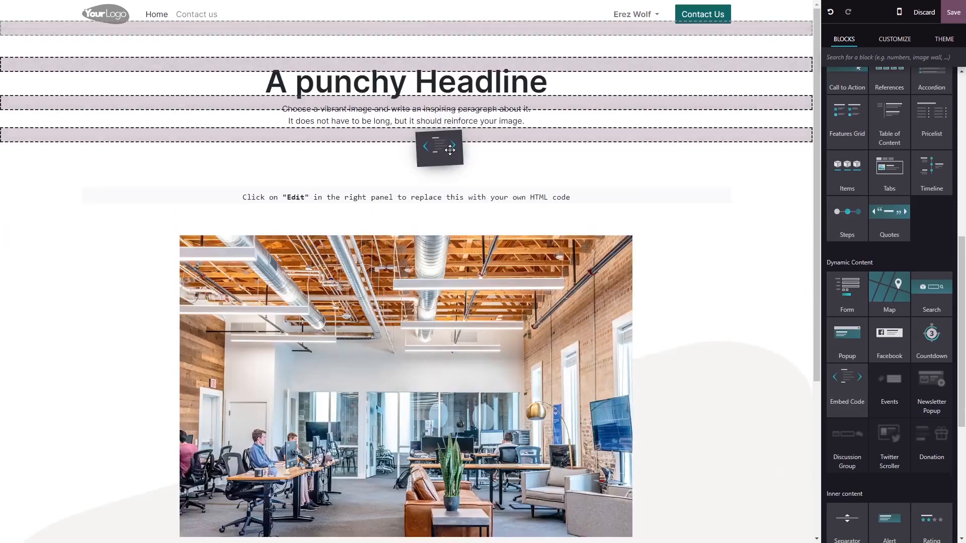
{"action": "scroll", "scroll_direction": "down", "scroll_amount": 3}
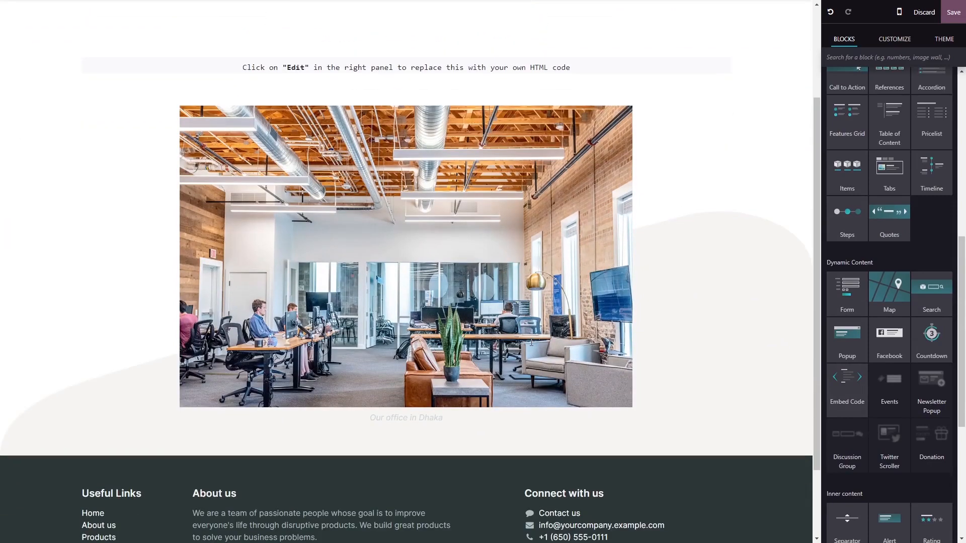
{"action": "mouse_move", "coordinate": [470, 68]}
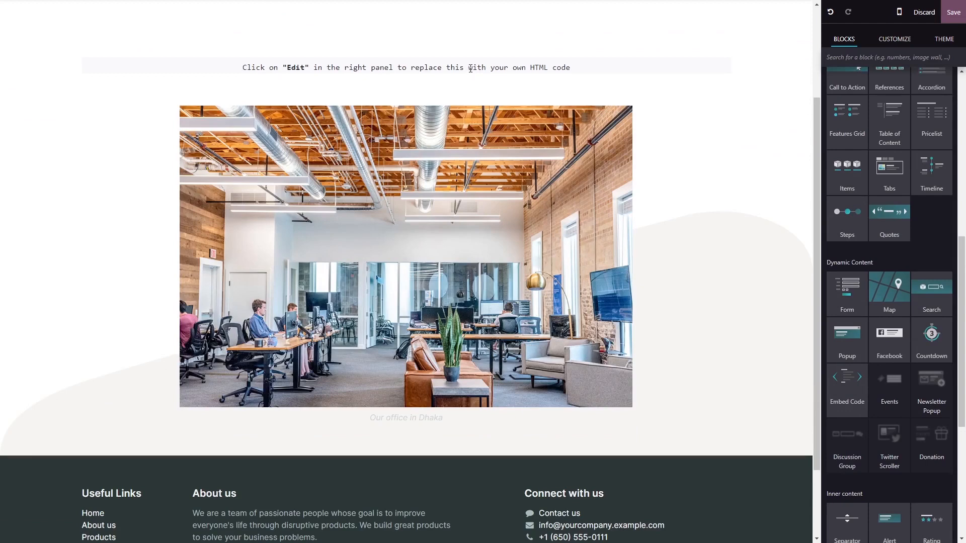
- Select the Embed Code block and edit its code from the Customize panel
{"action": "left_click", "coordinate": [406, 66]}
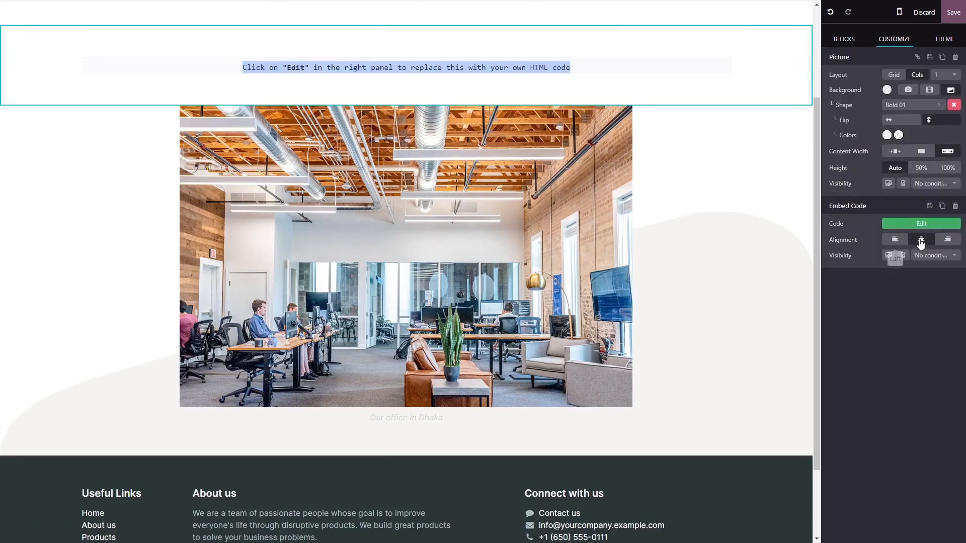
{"action": "mouse_move", "coordinate": [932, 226]}
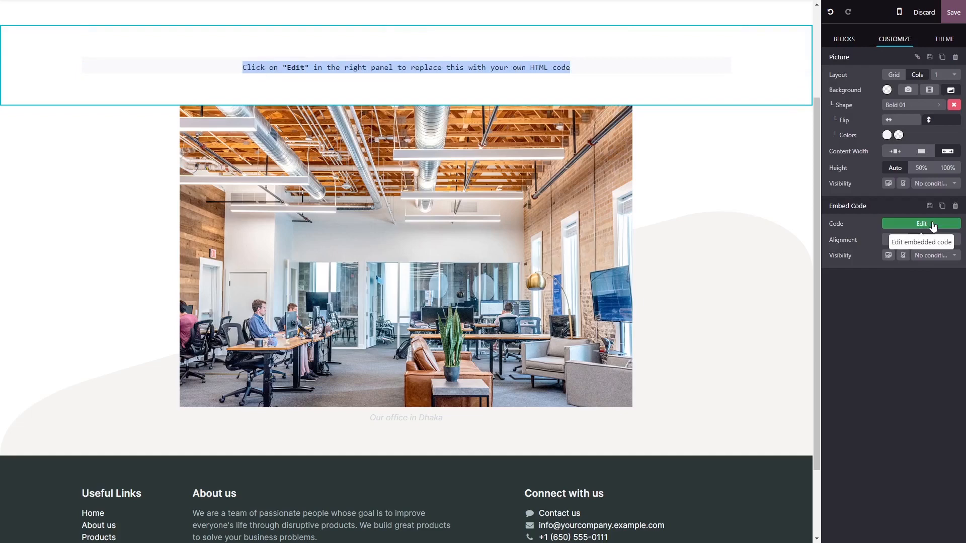
{"action": "mouse_move", "coordinate": [933, 225]}
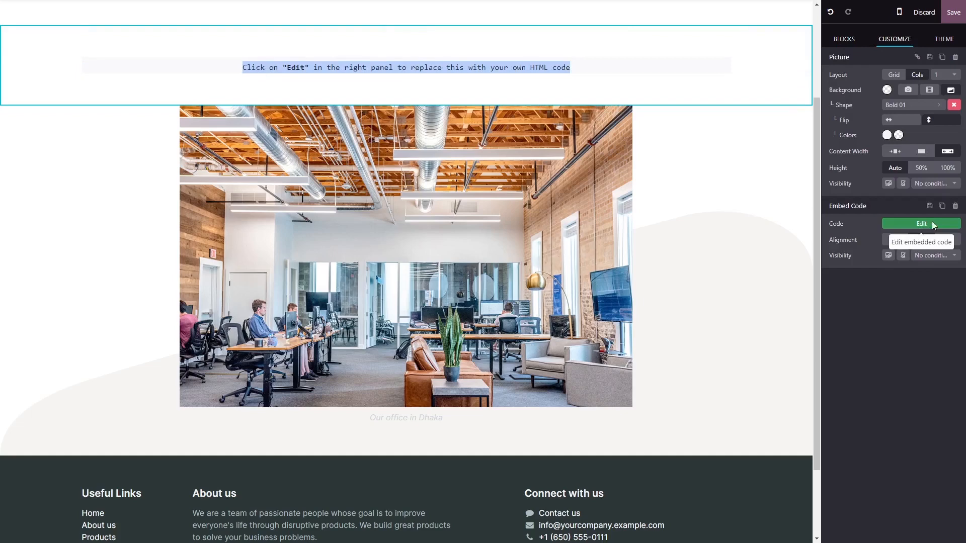
{"action": "left_click", "coordinate": [922, 224]}
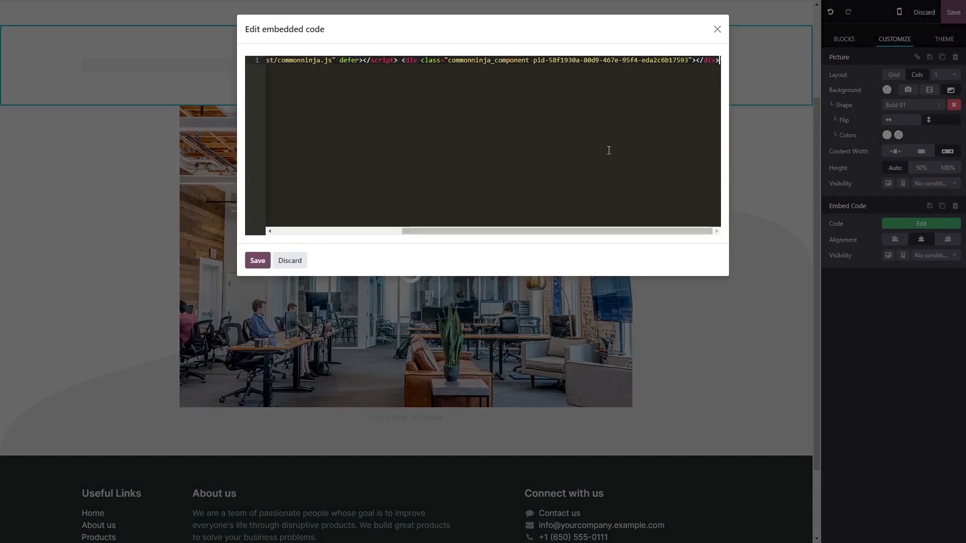
{"action": "mouse_move", "coordinate": [522, 189]}
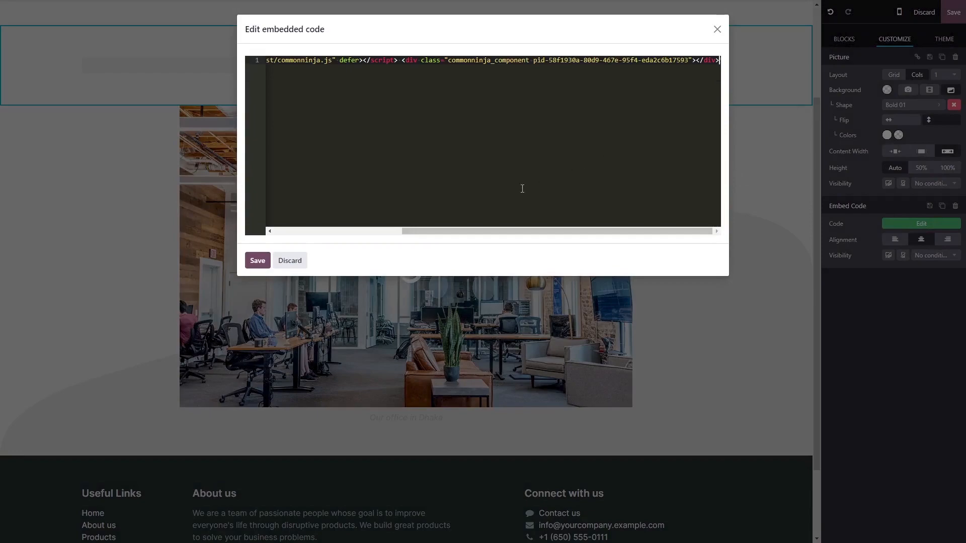
- Save the pasted Common Ninja script into the Embed Code block
{"action": "left_click", "coordinate": [257, 259]}
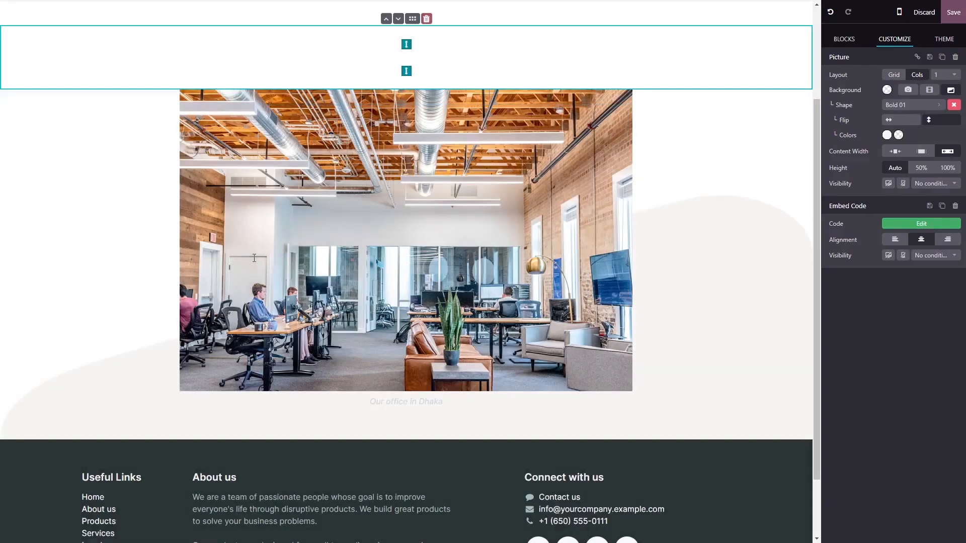